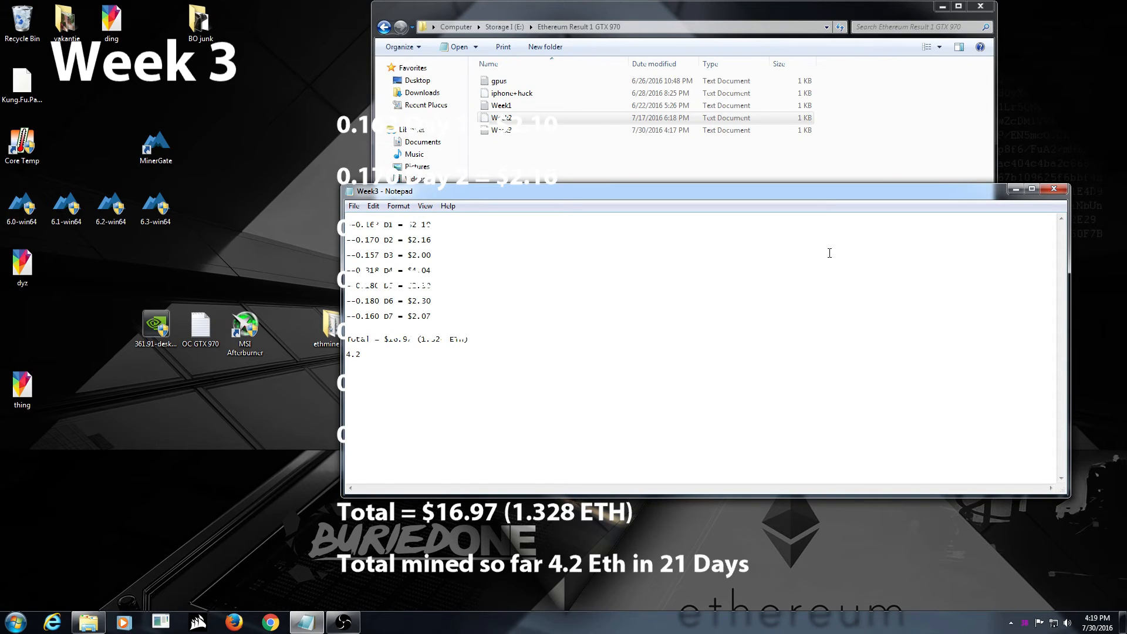
- Append 'Eth 21' after 4.2 on the new line of the Week3 log
text(Eth)
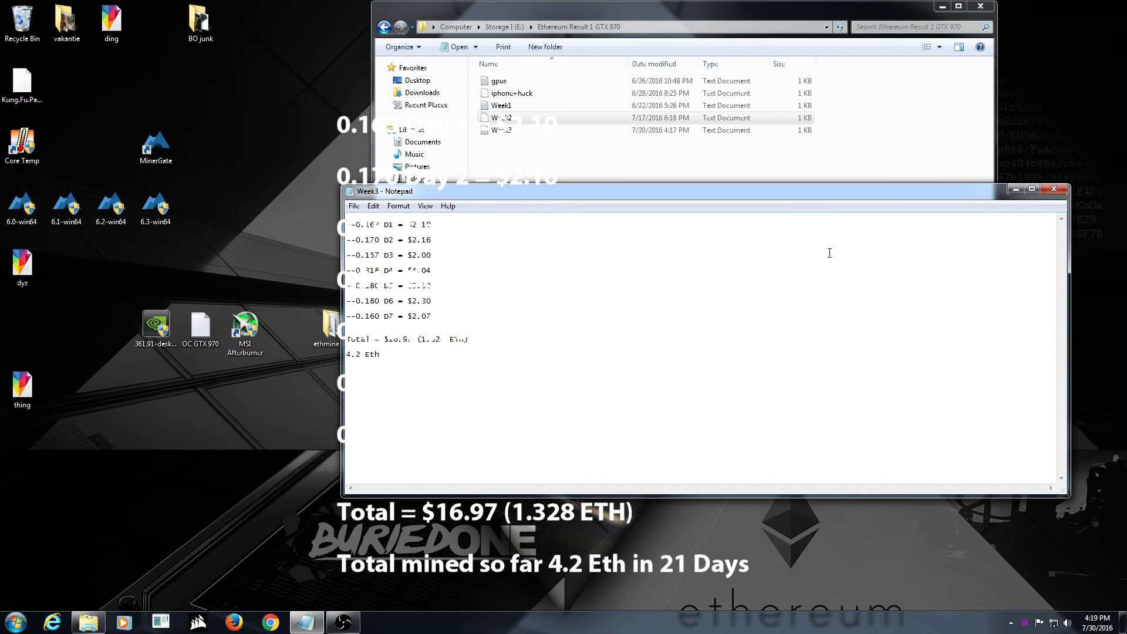
text(2)
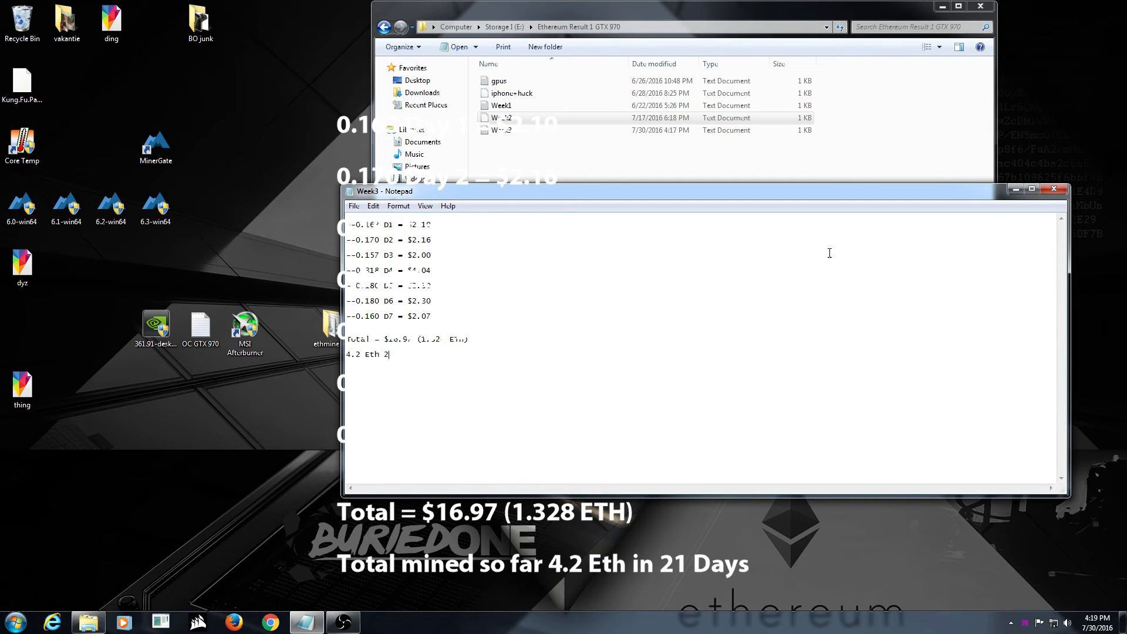
text(1)
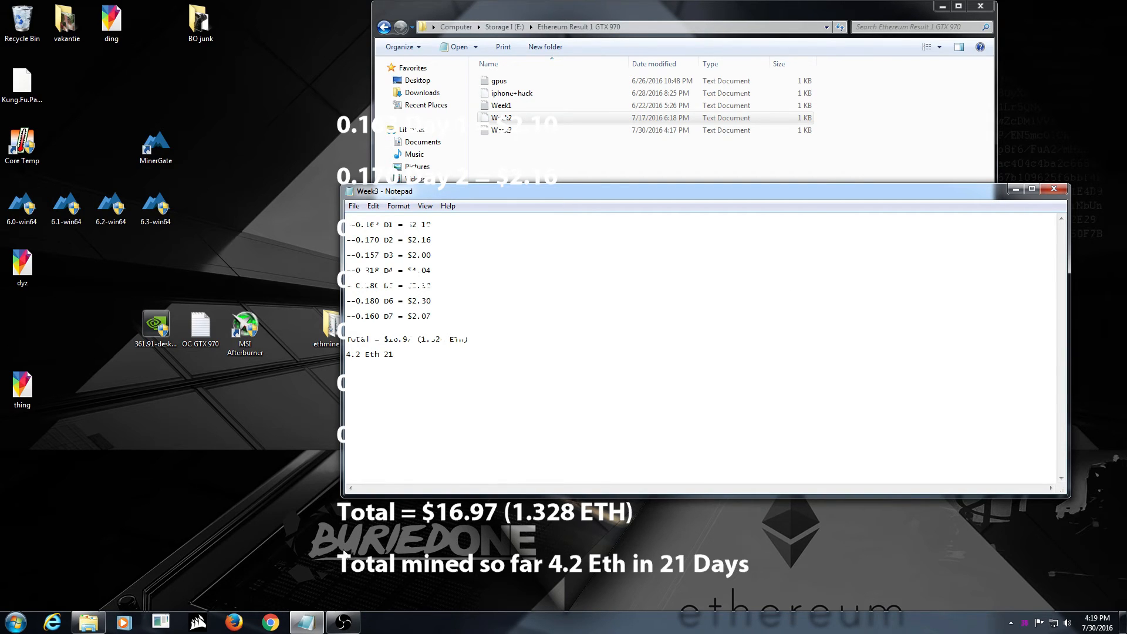
click(269, 621)
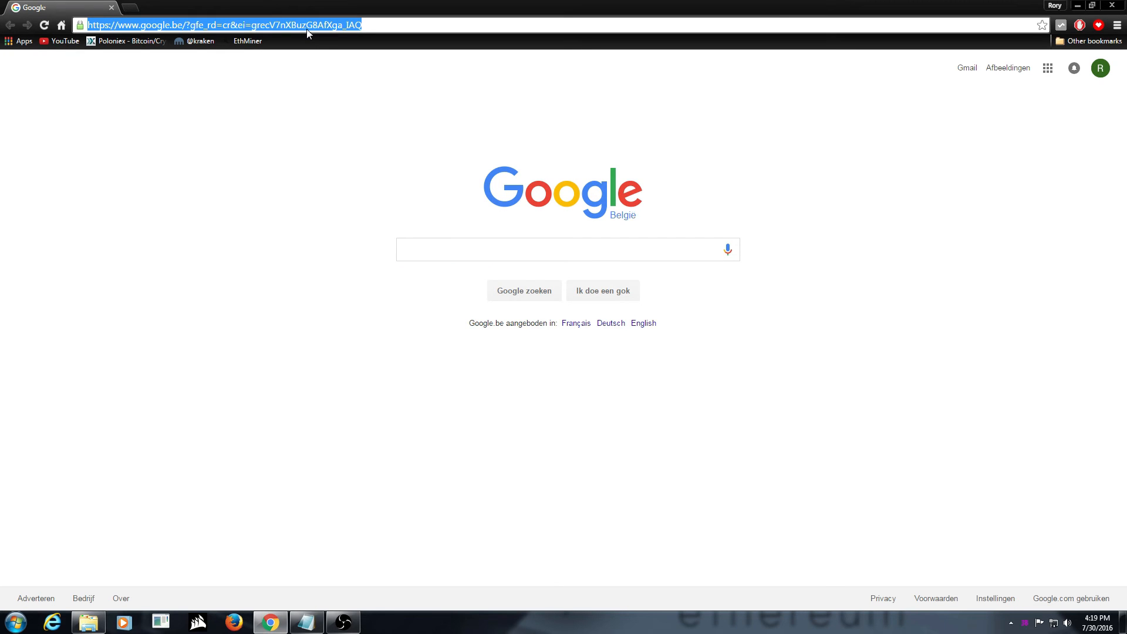
- Search for an Ethereum value calculator, open CoinGecko's ETH/USD converter and enter 4 ETH (about $50.84)
text(ethermine.org)
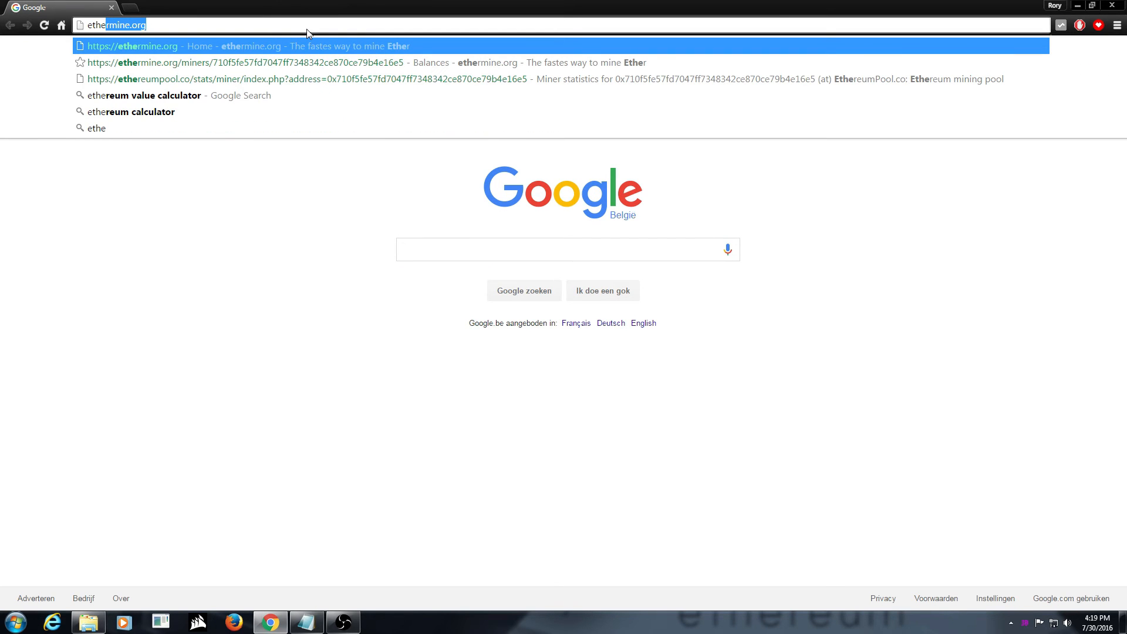
click(151, 95)
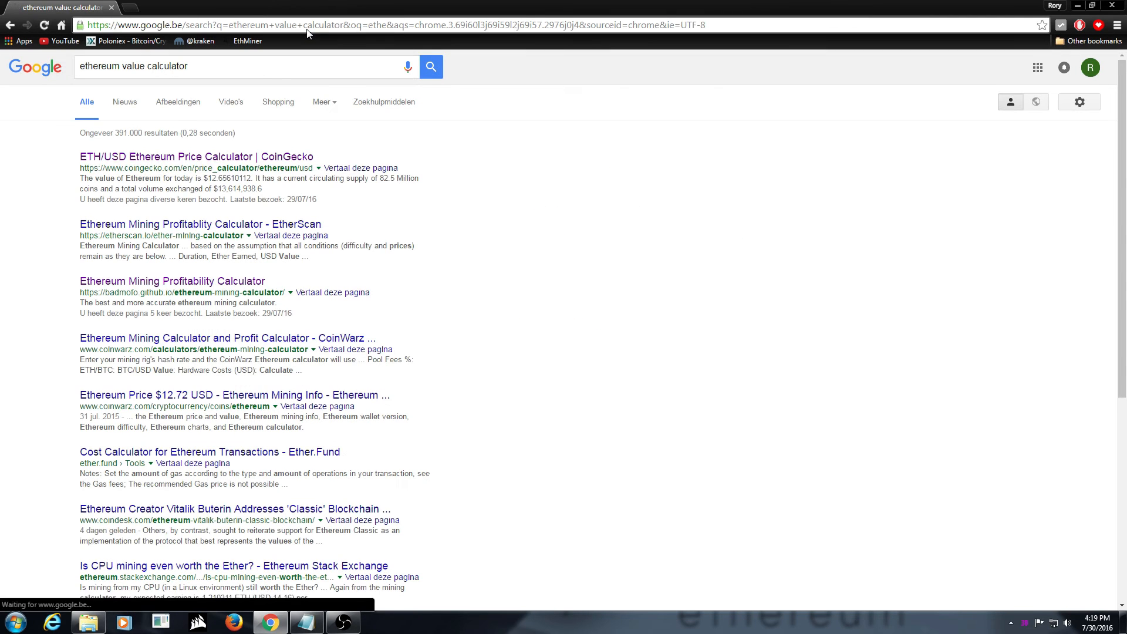
click(171, 156)
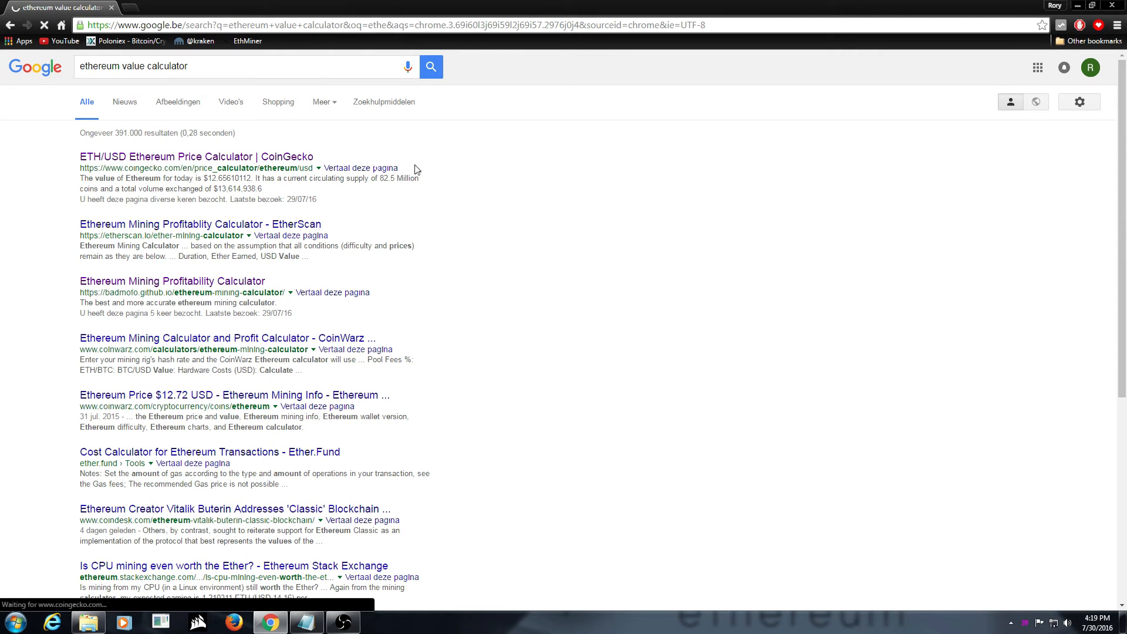
click(181, 157)
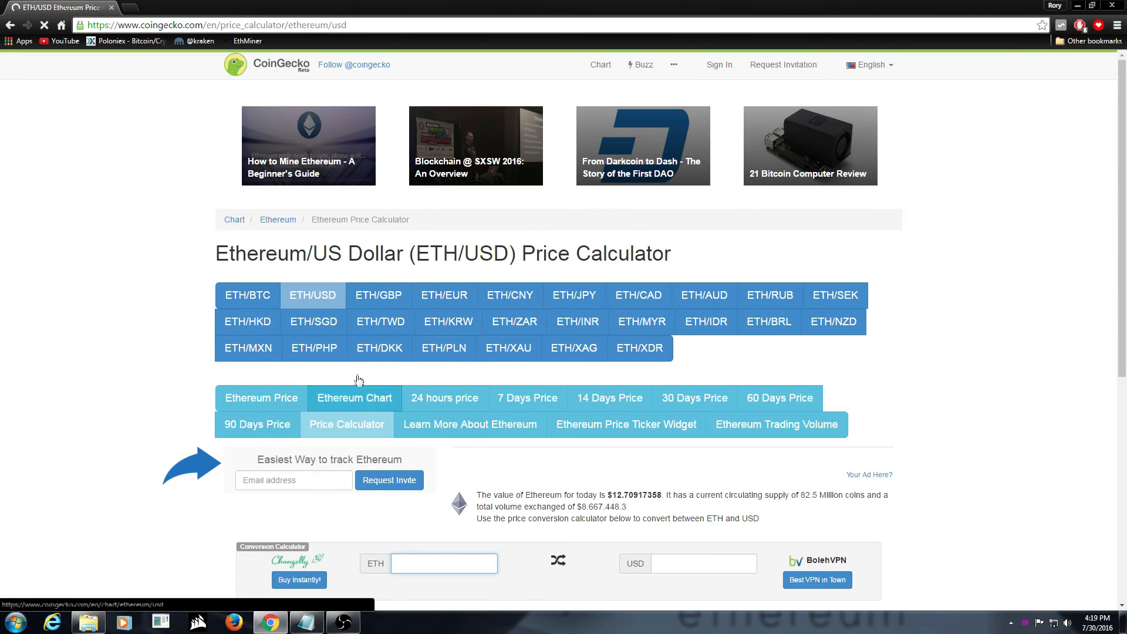
text(4.)
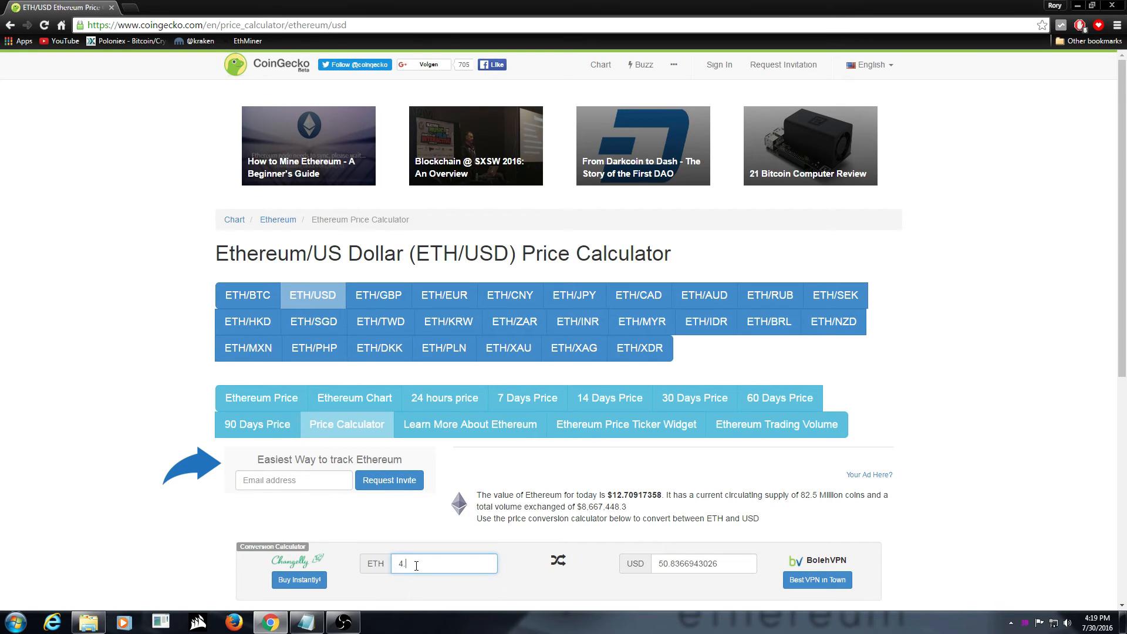